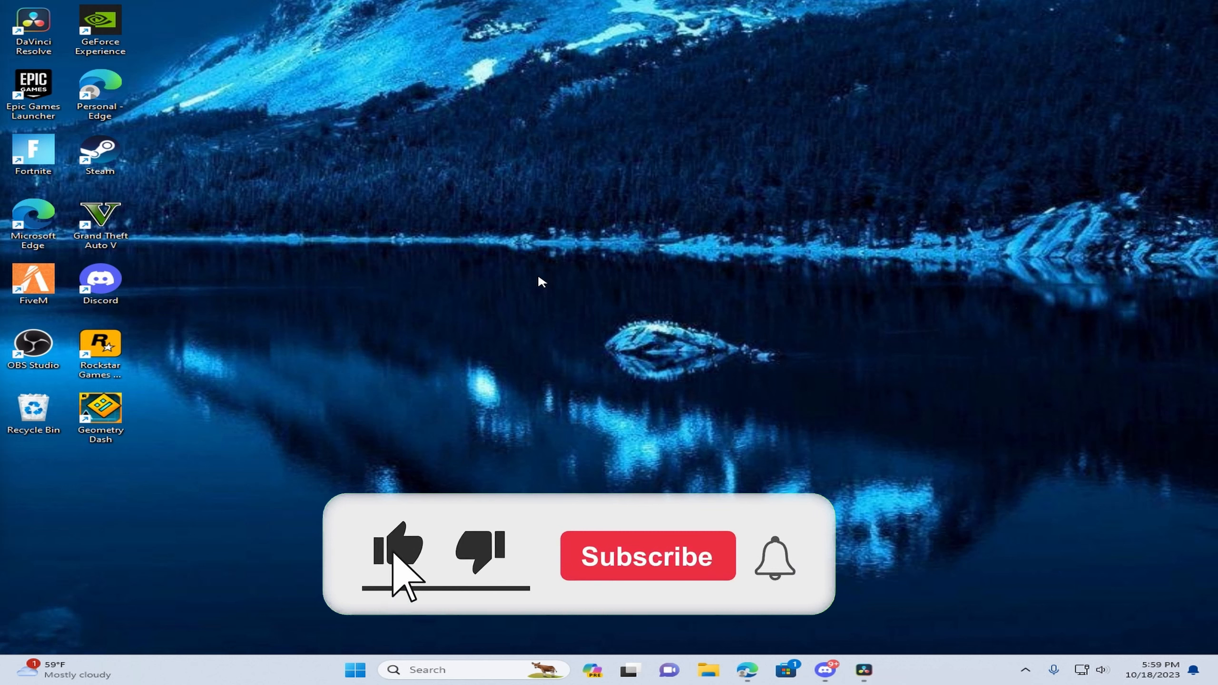
Launch NVIDIA Control Panel from the recent searches in Windows Search
{"action": "left_click", "coordinate": [647, 555]}
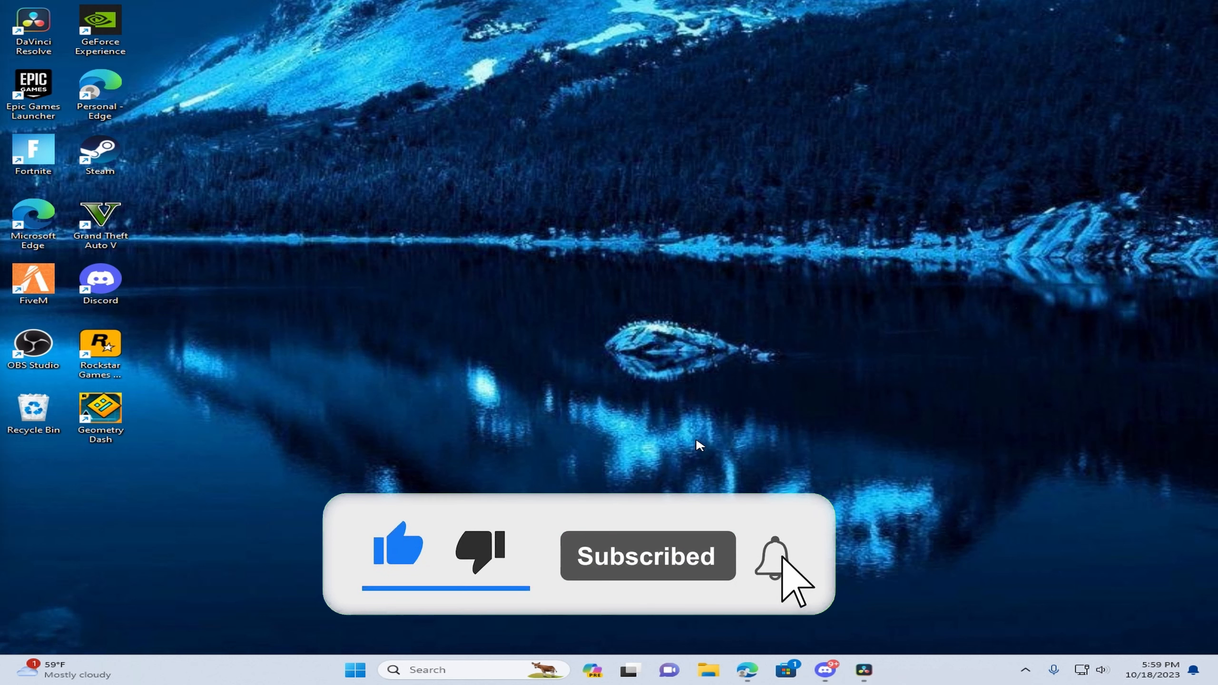
{"action": "left_click", "coordinate": [773, 555]}
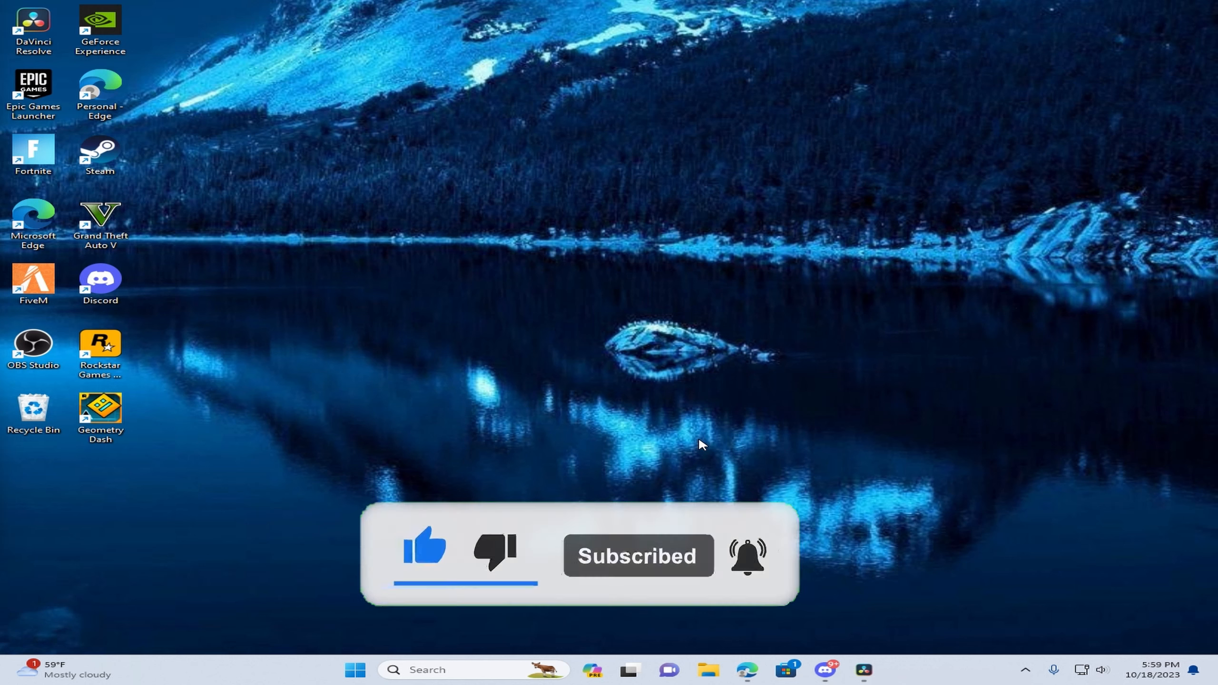
{"action": "left_click", "coordinate": [466, 670]}
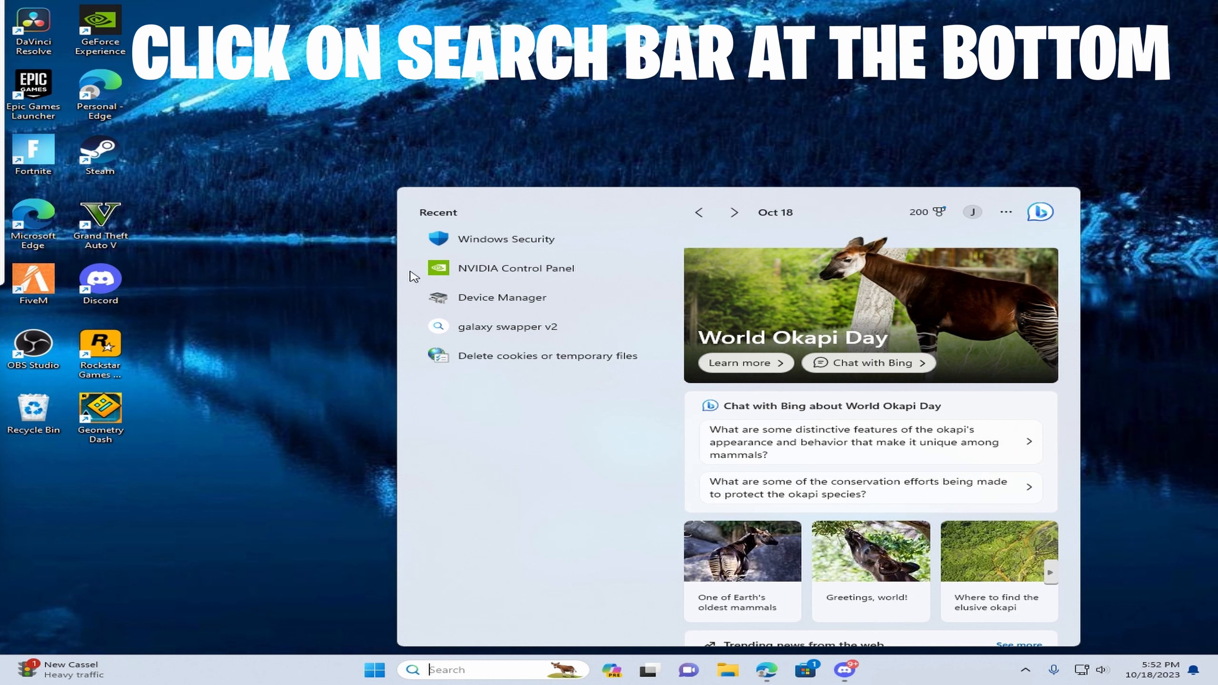
{"action": "mouse_move", "coordinate": [567, 496]}
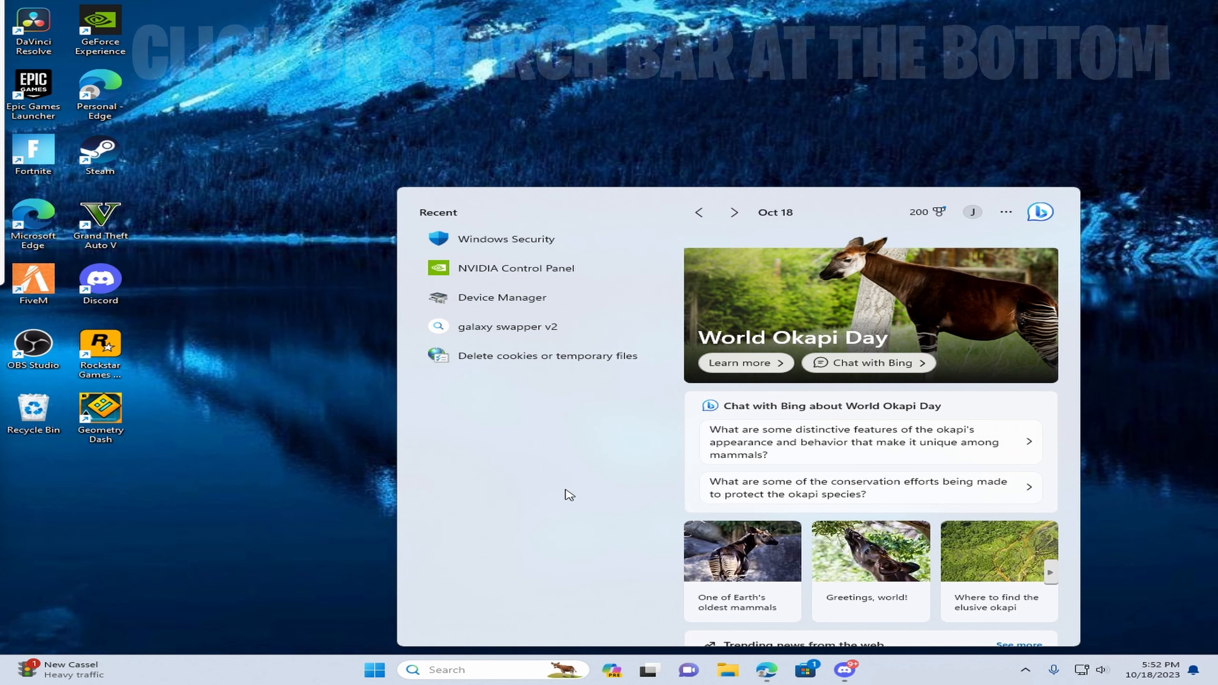
{"action": "mouse_move", "coordinate": [514, 268]}
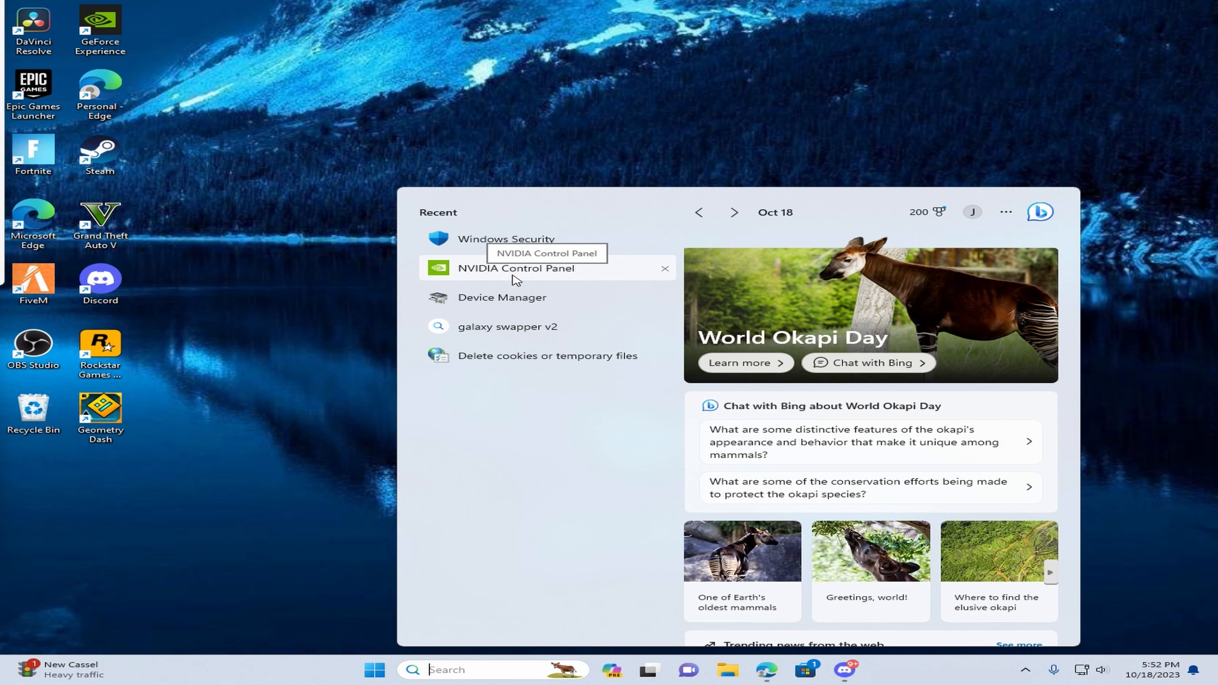
{"action": "mouse_move", "coordinate": [532, 277]}
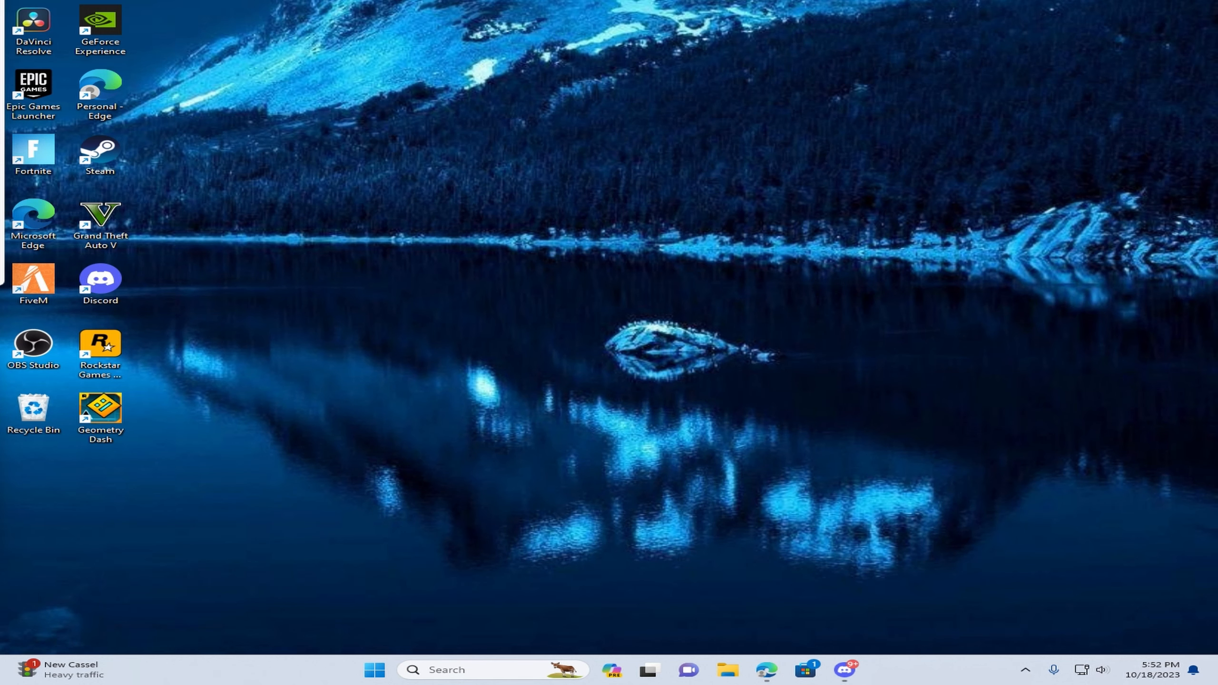
{"action": "left_click", "coordinate": [862, 670]}
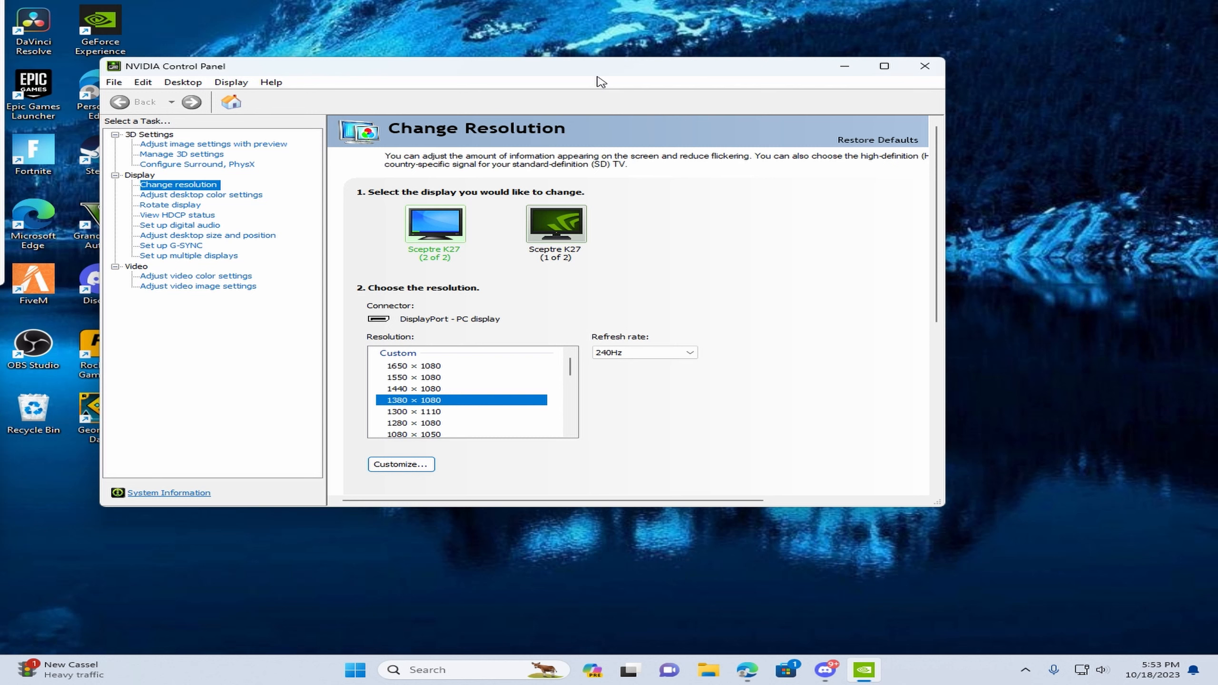
{"action": "mouse_move", "coordinate": [604, 128]}
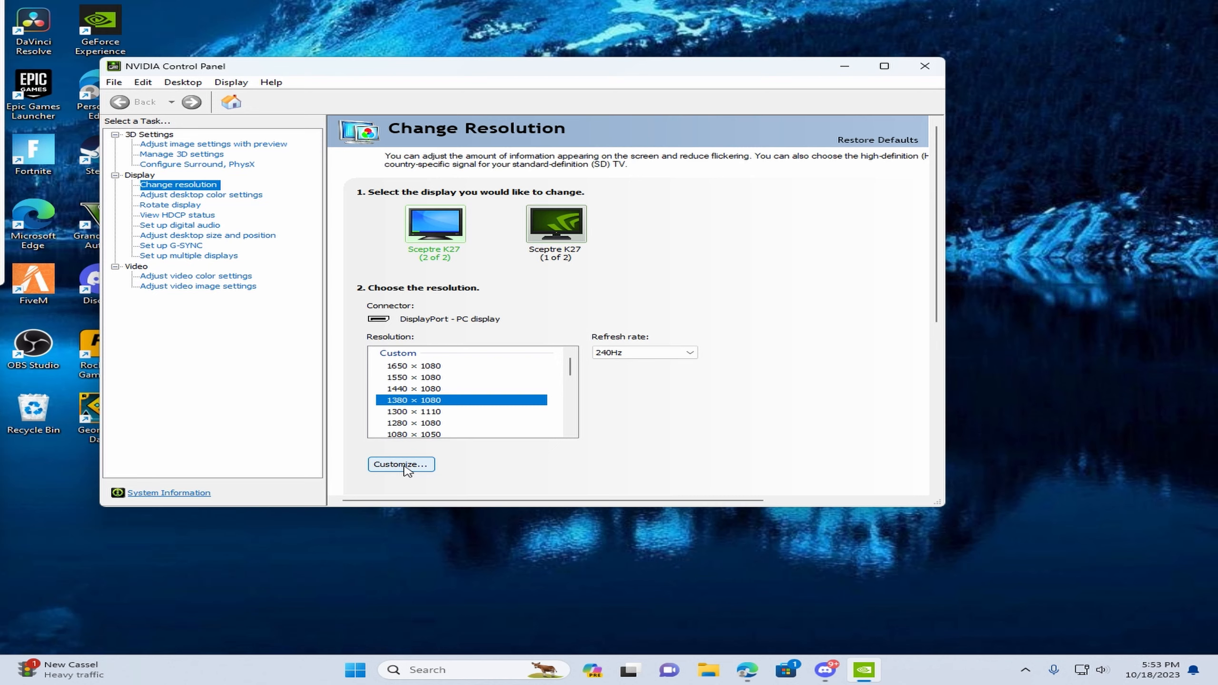
Open Customize... and start creating a new custom resolution for the display
{"action": "left_click", "coordinate": [401, 463]}
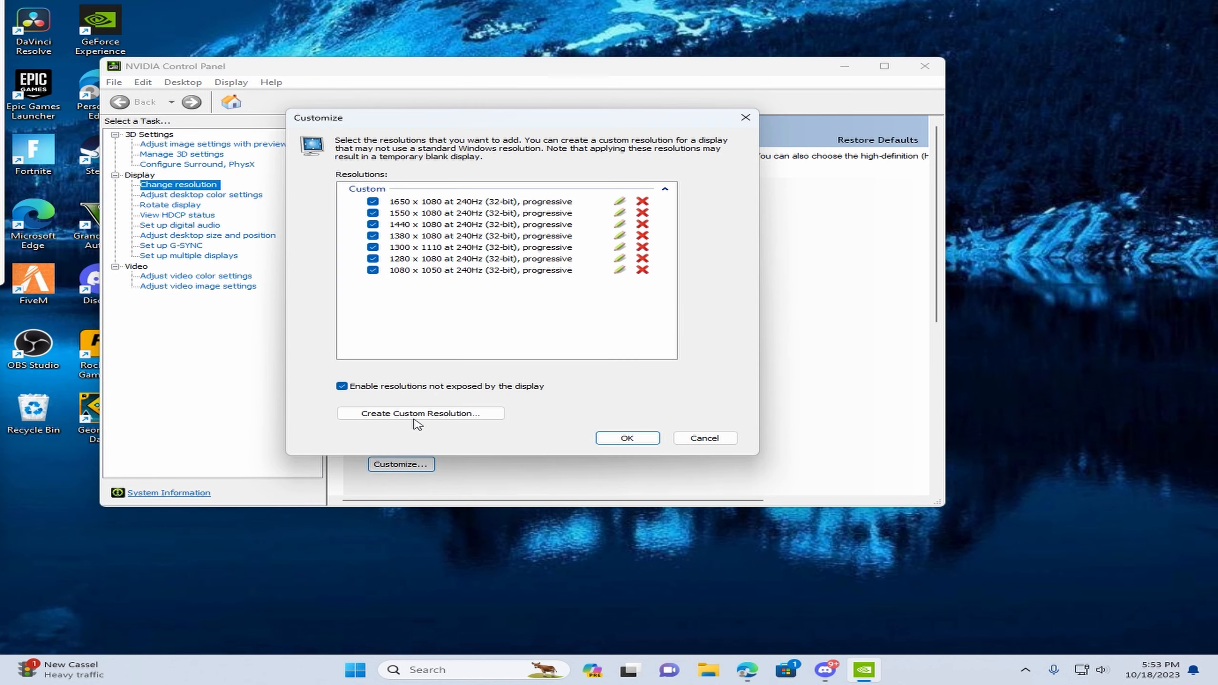
{"action": "mouse_move", "coordinate": [445, 412]}
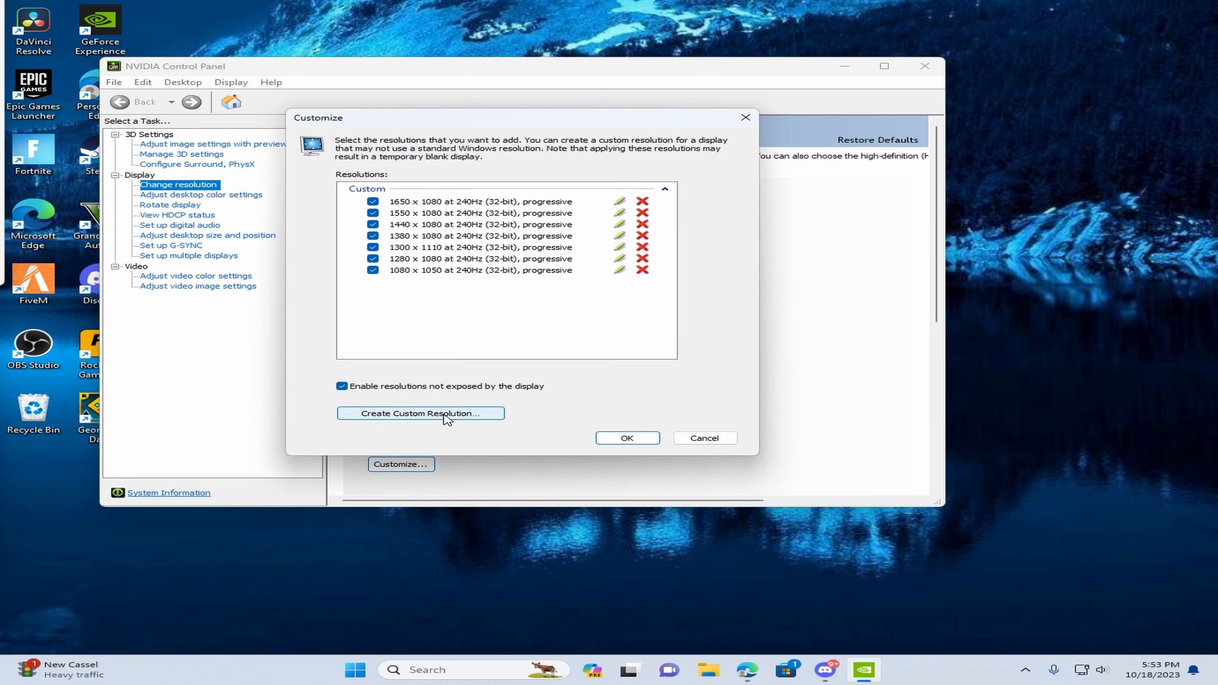
{"action": "left_click", "coordinate": [420, 412]}
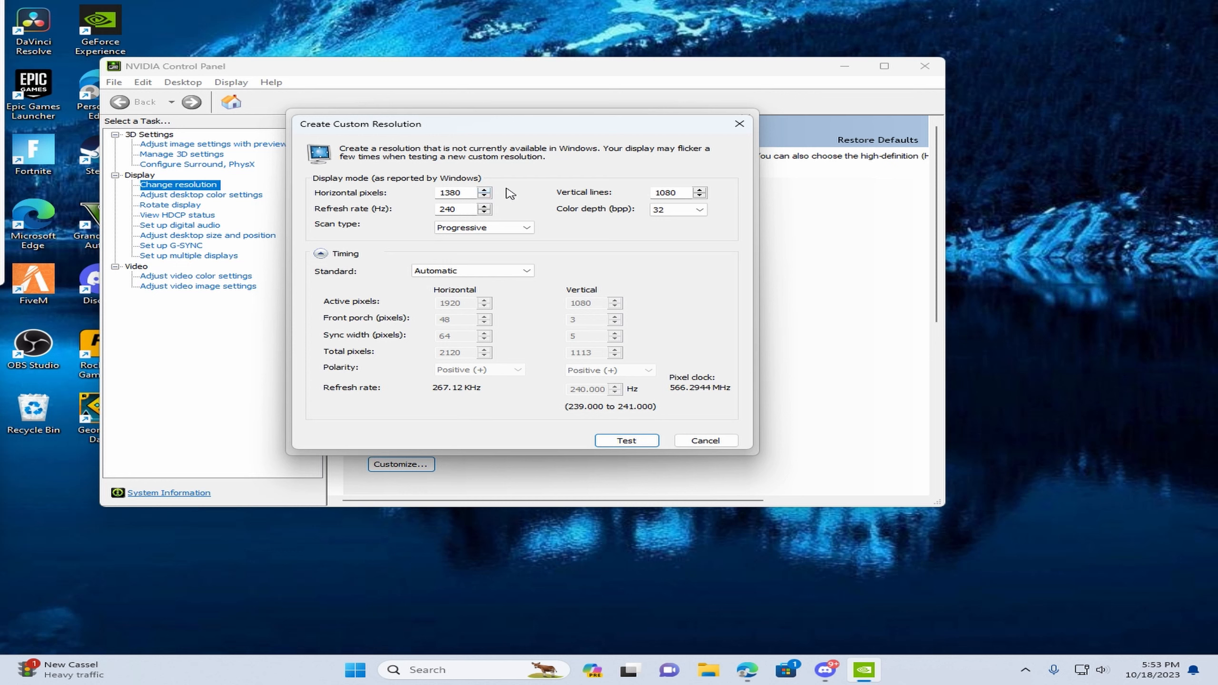
{"action": "mouse_move", "coordinate": [639, 199]}
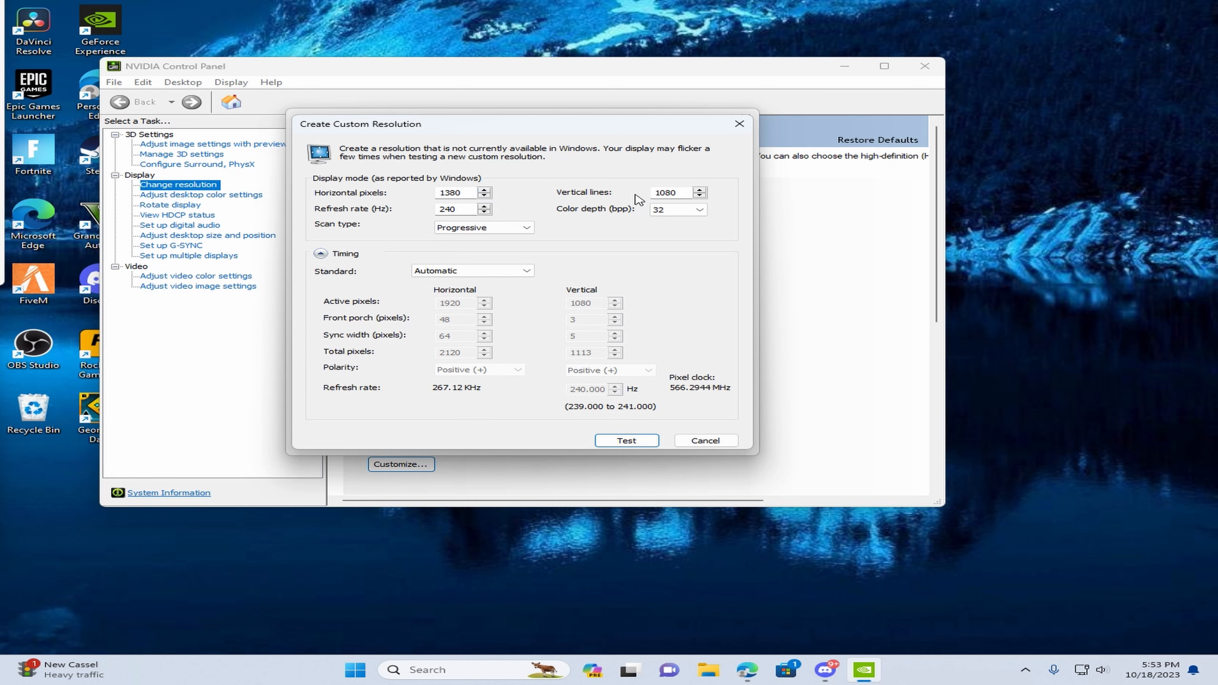
{"action": "mouse_move", "coordinate": [467, 194]}
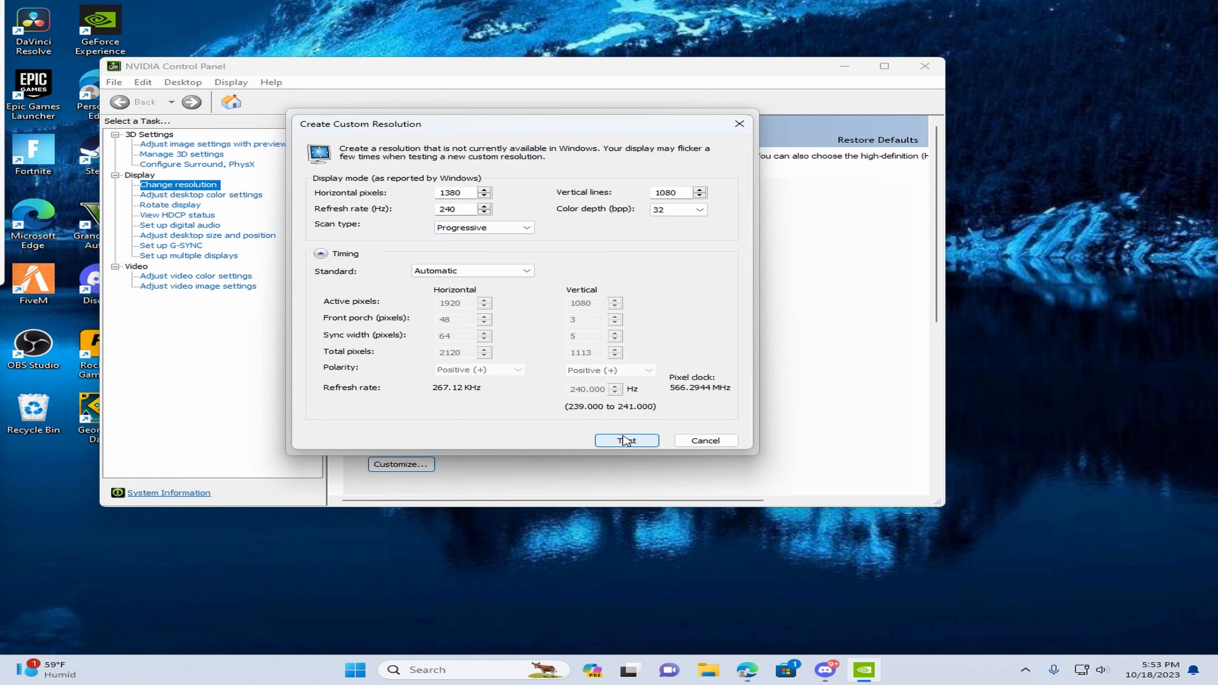
Test the 1380 × 1080 at 240 Hz resolution and dismiss the duplicate notice
{"action": "left_click", "coordinate": [625, 441]}
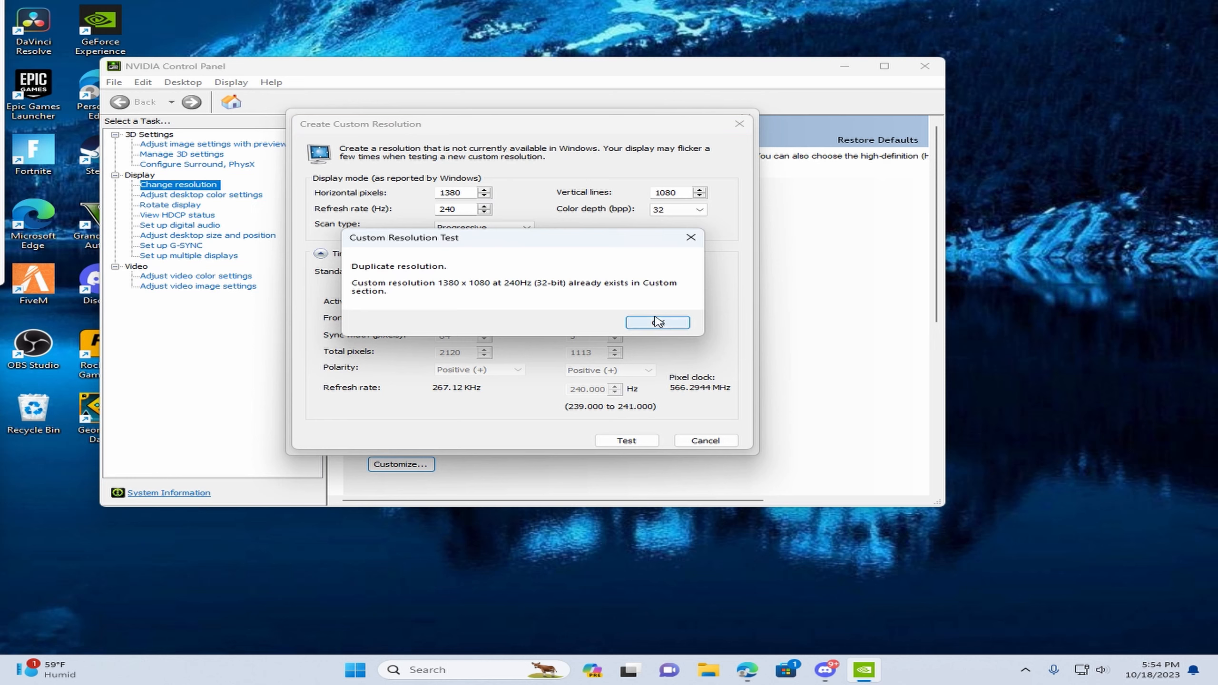
{"action": "left_click", "coordinate": [657, 323]}
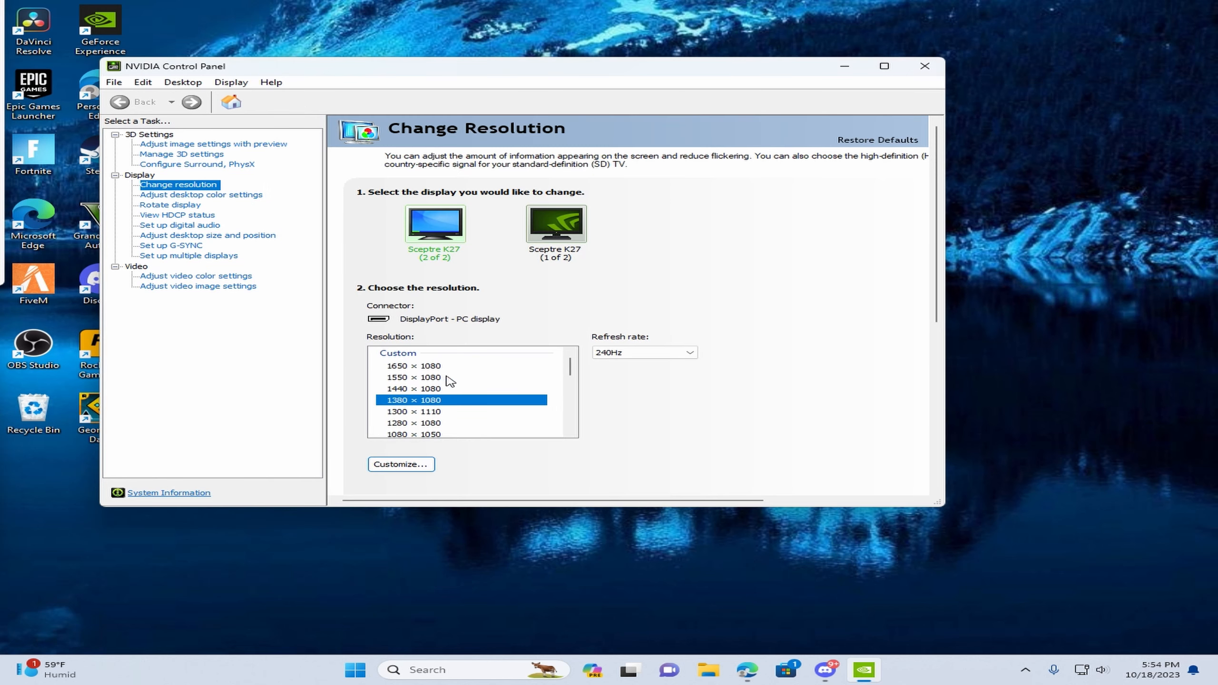
{"action": "mouse_move", "coordinate": [415, 399]}
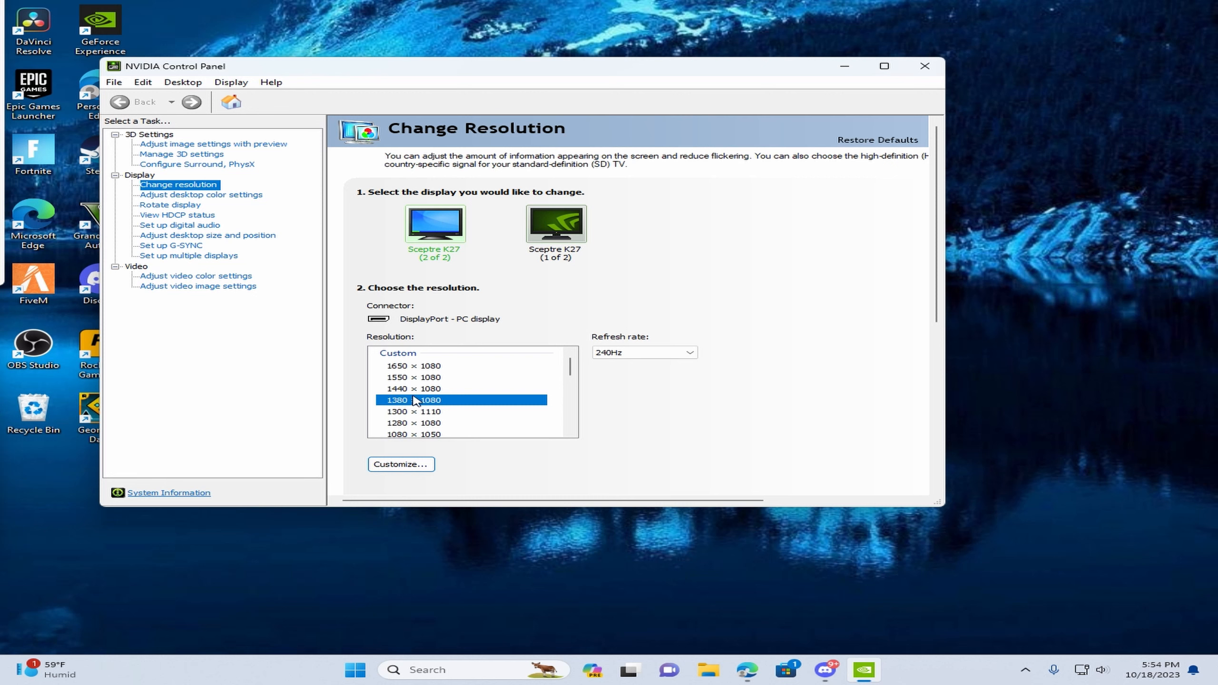
{"action": "mouse_move", "coordinate": [410, 404]}
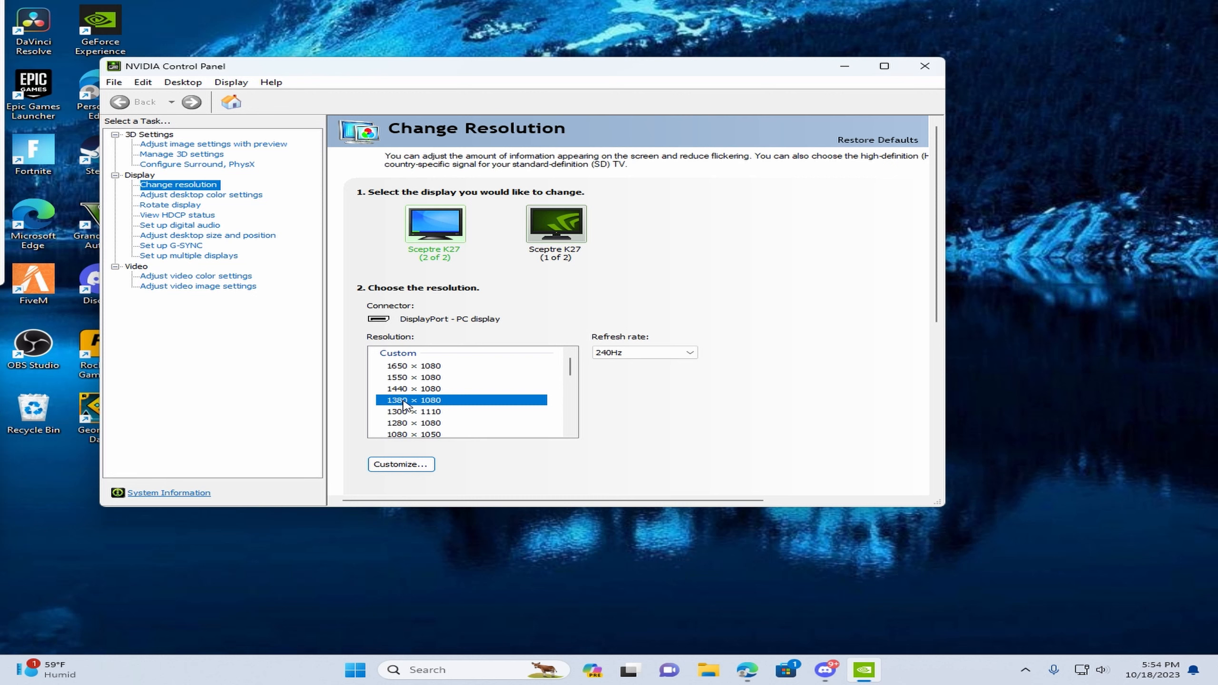
{"action": "mouse_move", "coordinate": [571, 190]}
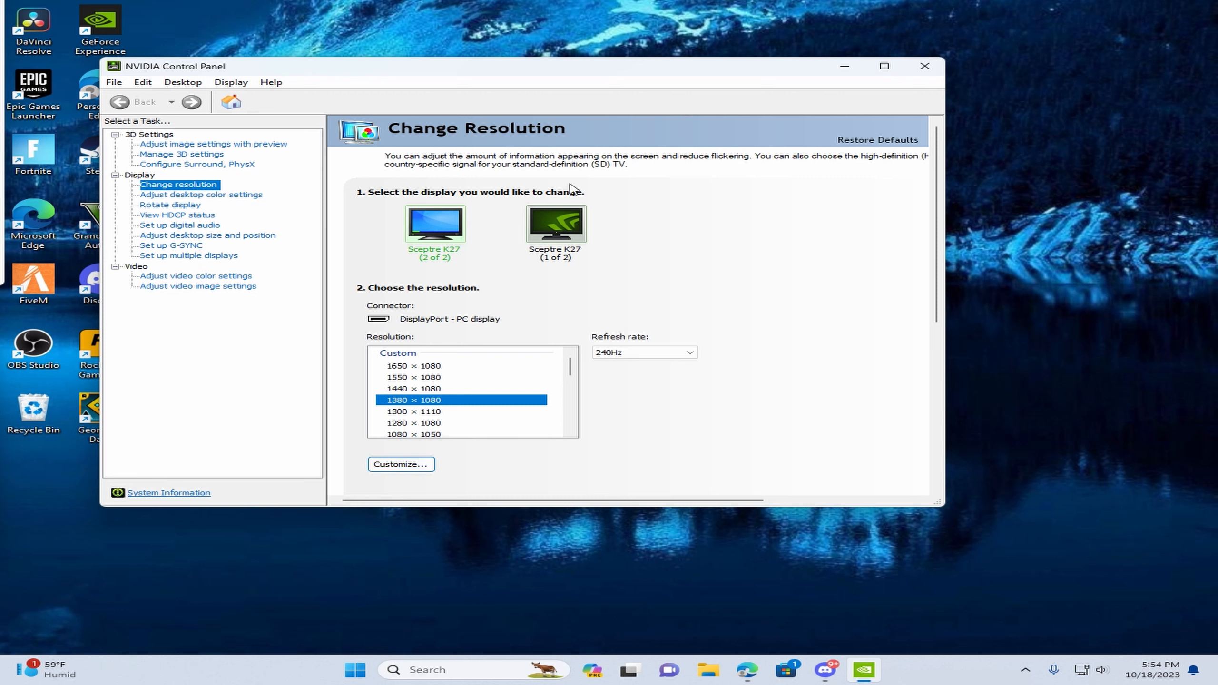
{"action": "mouse_move", "coordinate": [573, 189]}
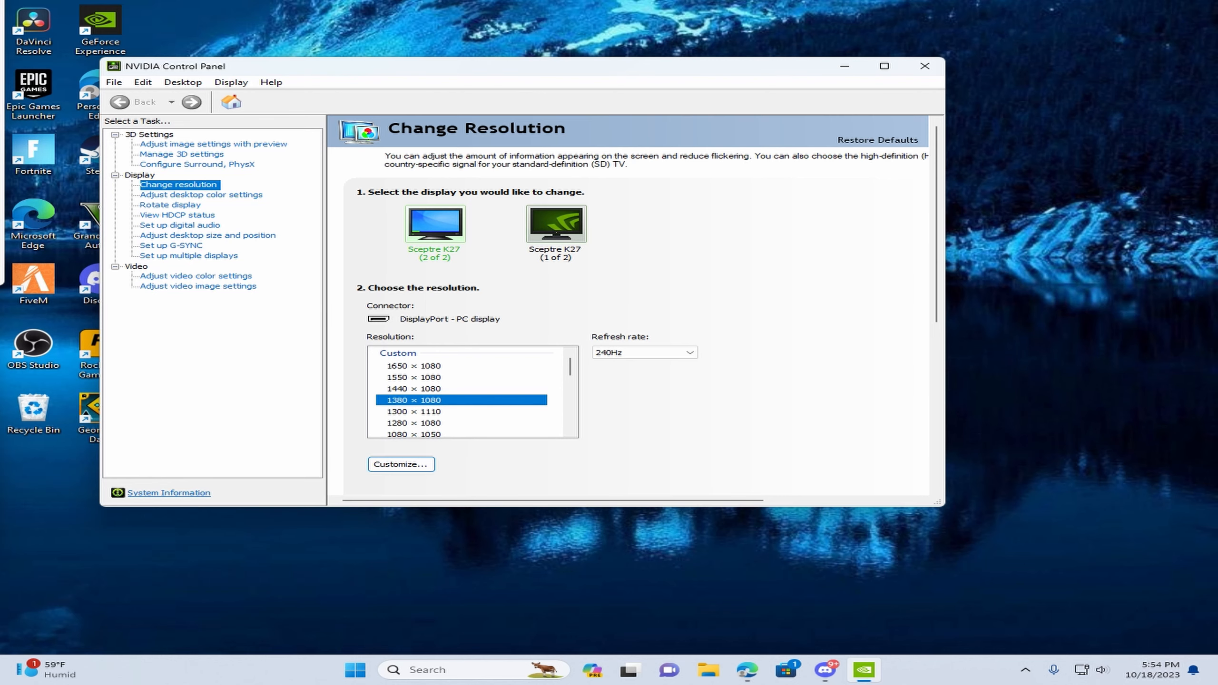
{"action": "mouse_move", "coordinate": [920, 683]}
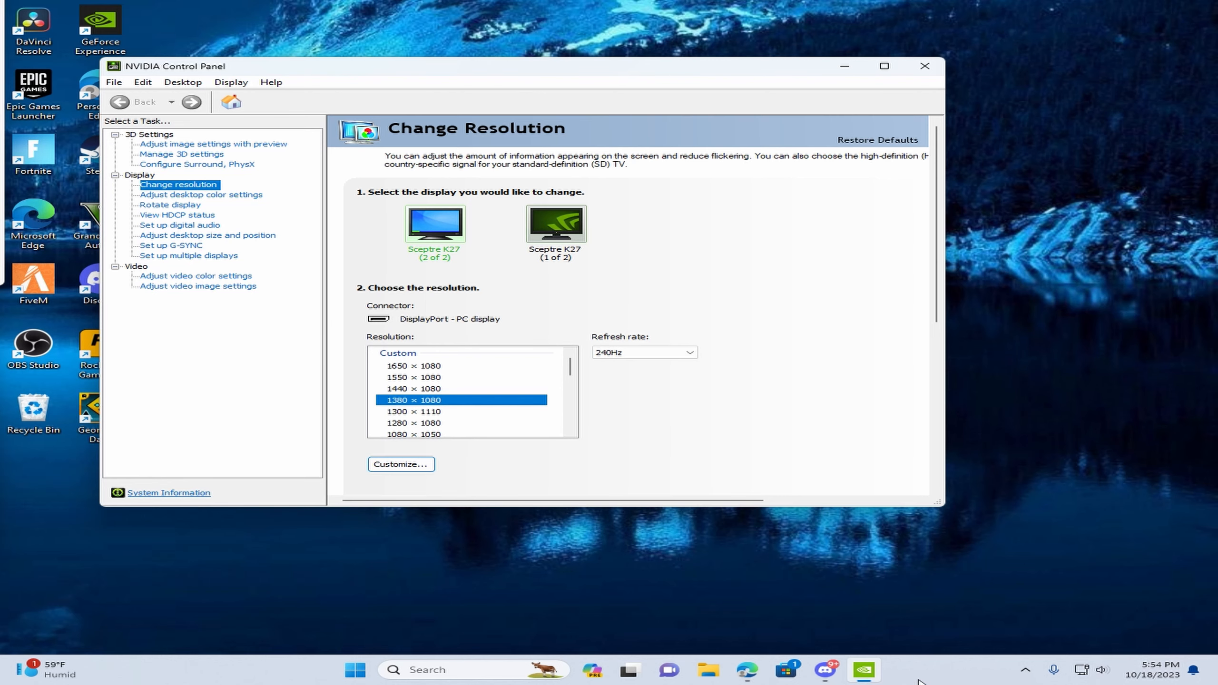